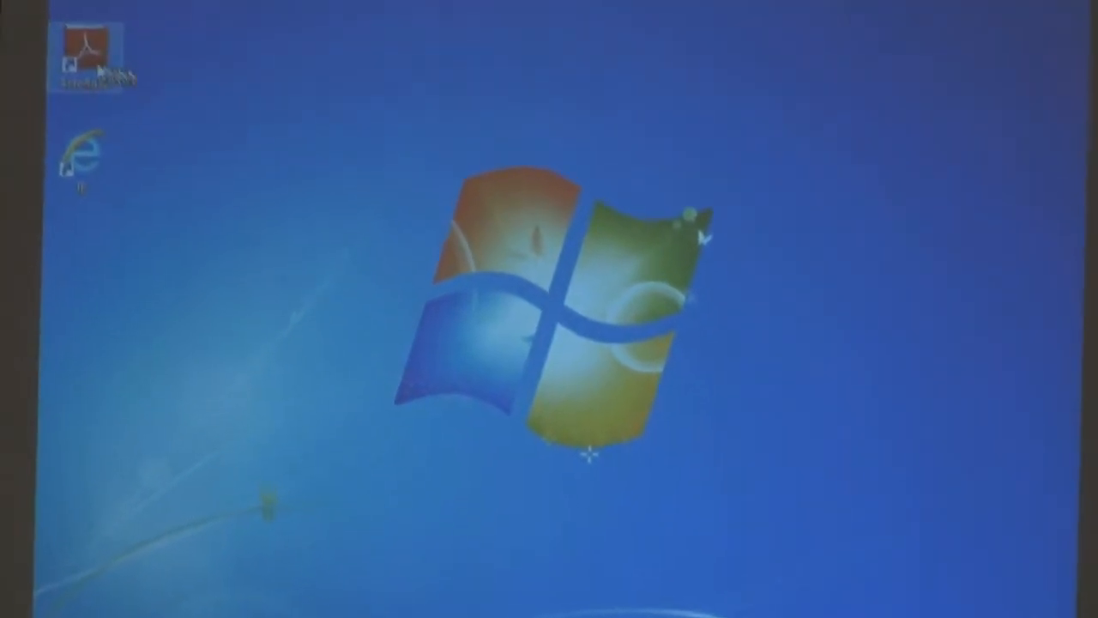
Step: Close only the current tab and exit Internet Explorer, returning to the empty desktop
{"action": "double_click", "coordinate": [86, 51]}
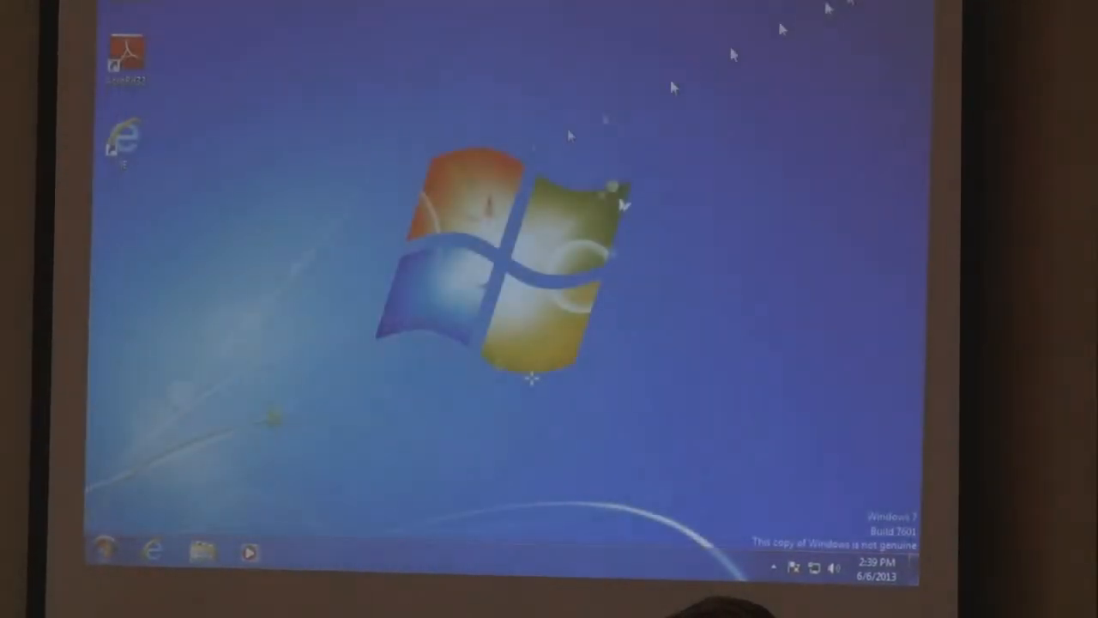
{"action": "left_click", "coordinate": [105, 551]}
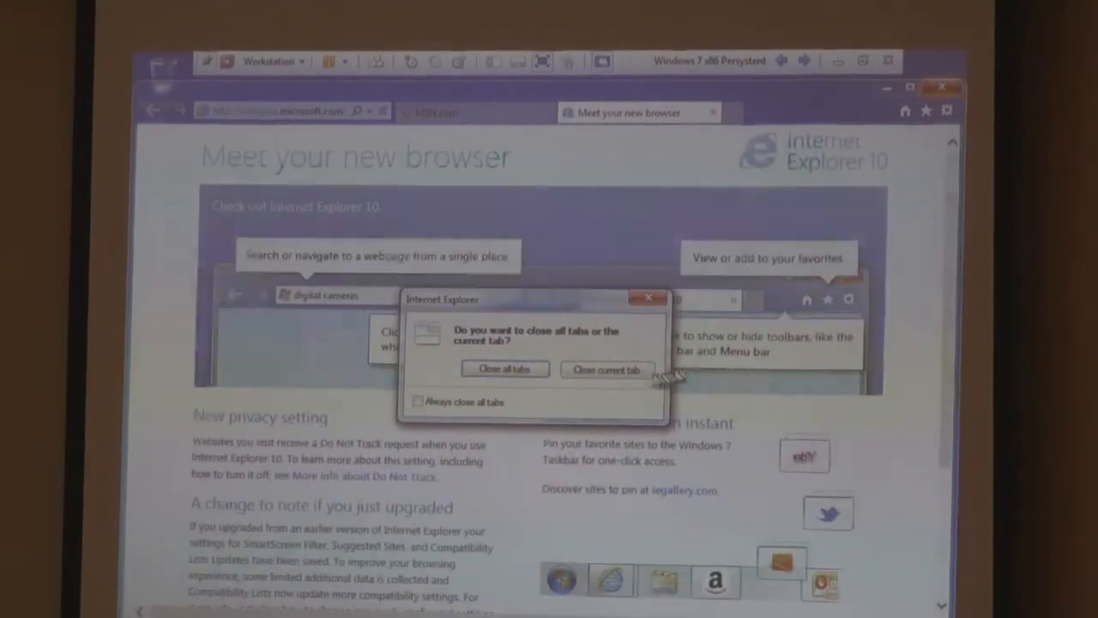
{"action": "left_click", "coordinate": [606, 369]}
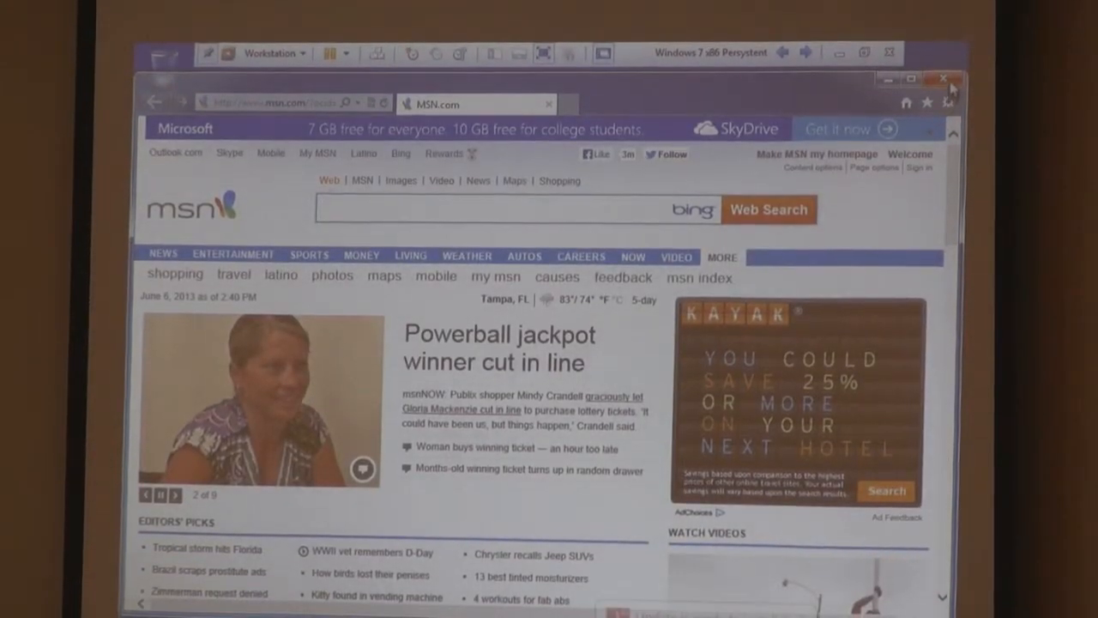
{"action": "left_click", "coordinate": [944, 79]}
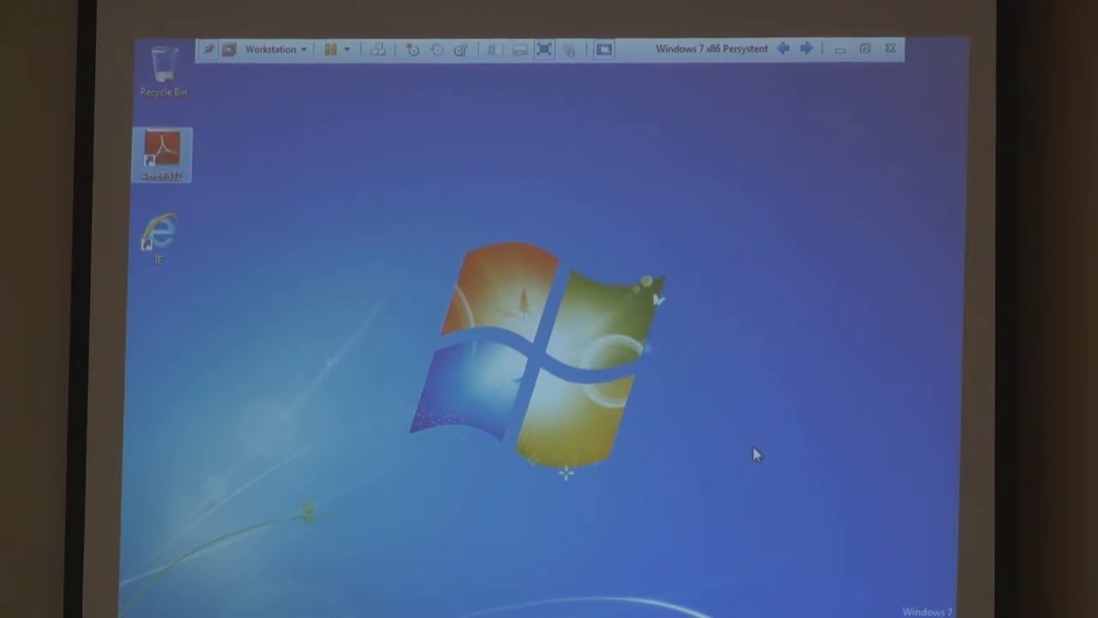
{"action": "mouse_move", "coordinate": [760, 447]}
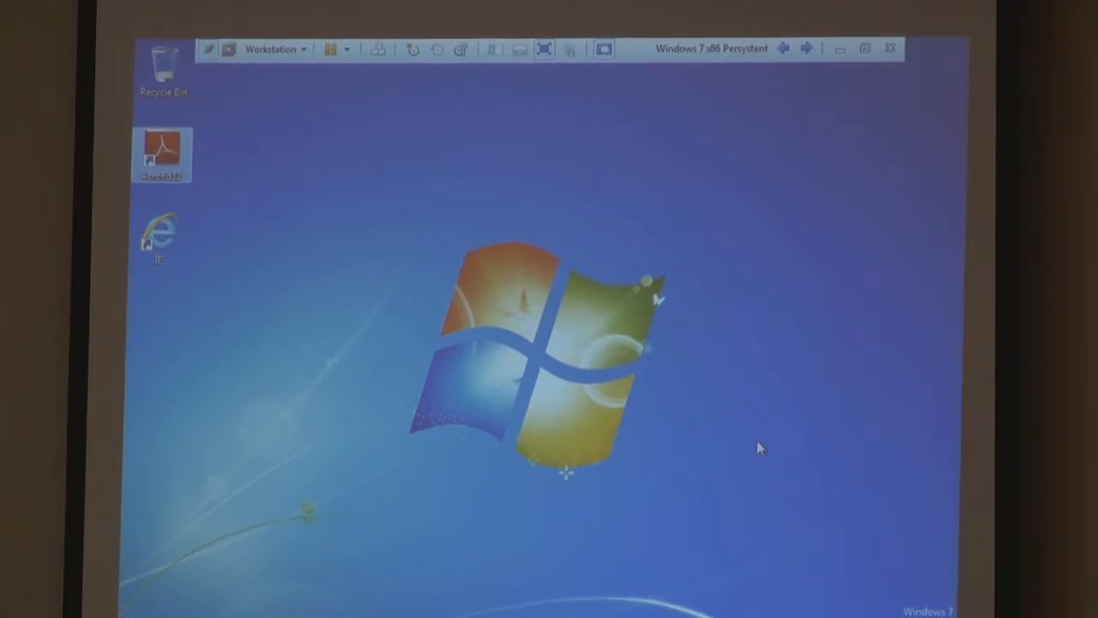
{"action": "mouse_move", "coordinate": [758, 447]}
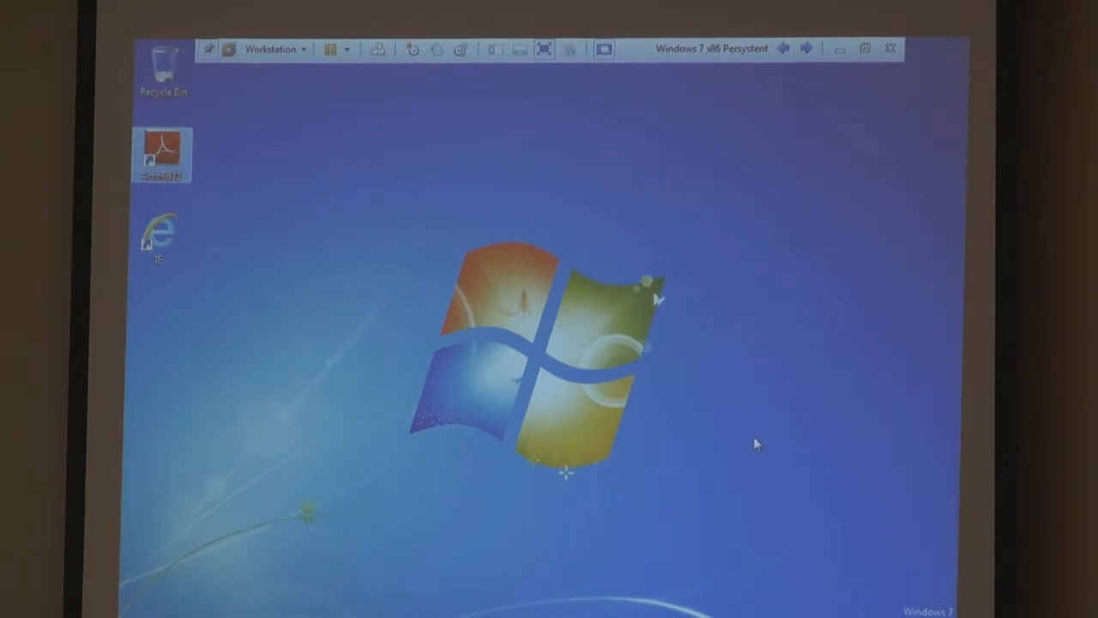
{"action": "mouse_move", "coordinate": [745, 440]}
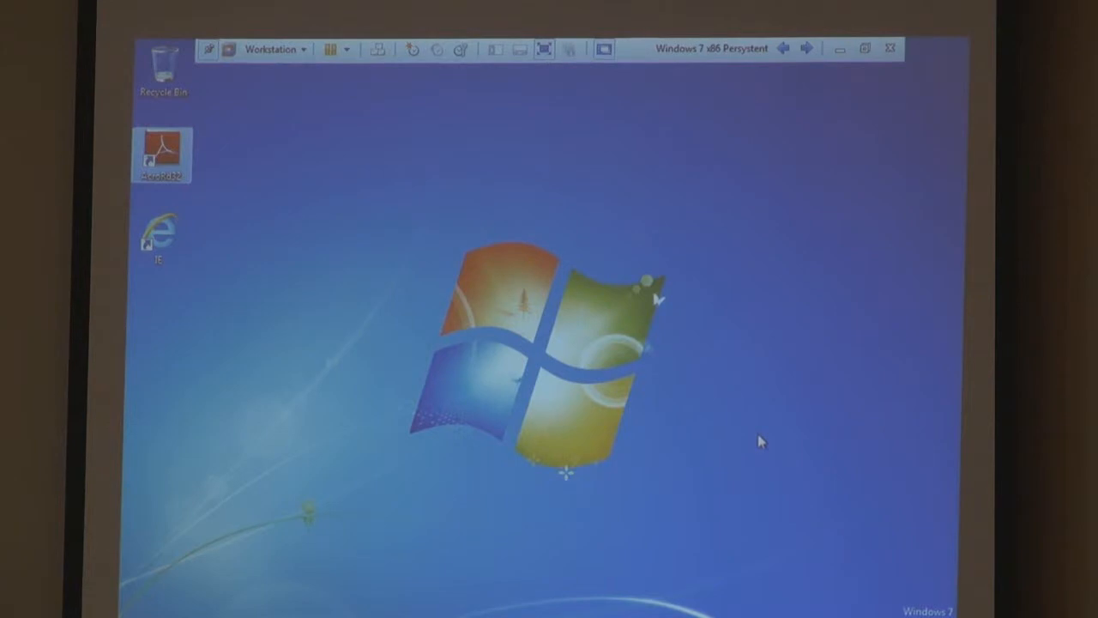
{"action": "mouse_move", "coordinate": [309, 281]}
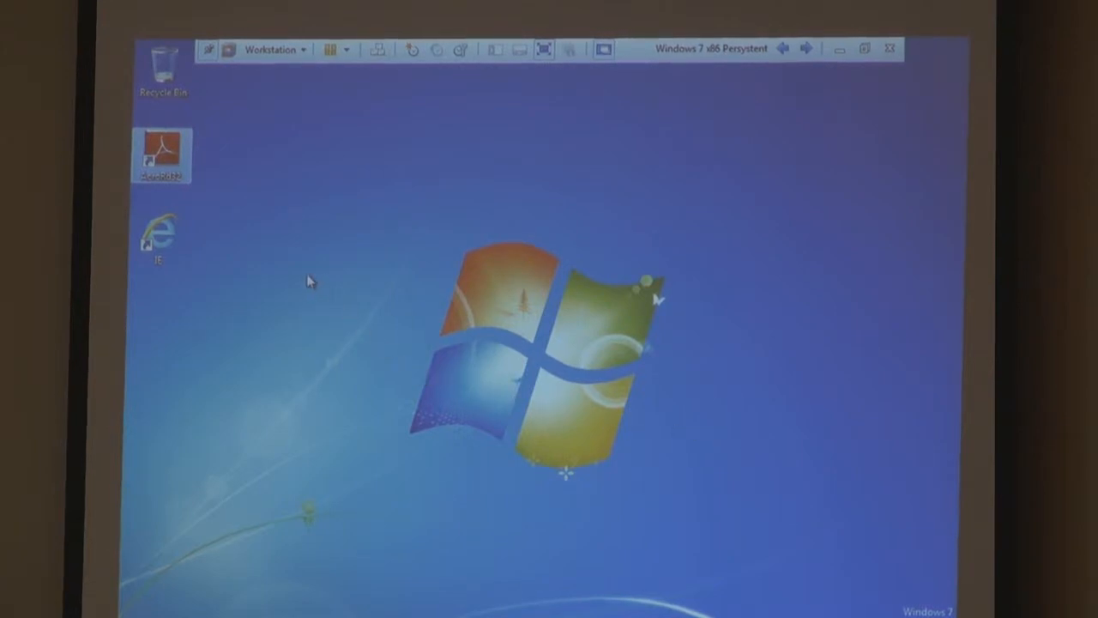
Step: Personalize the desktop with the white lighthouse coastal theme
{"action": "right_click", "coordinate": [311, 281]}
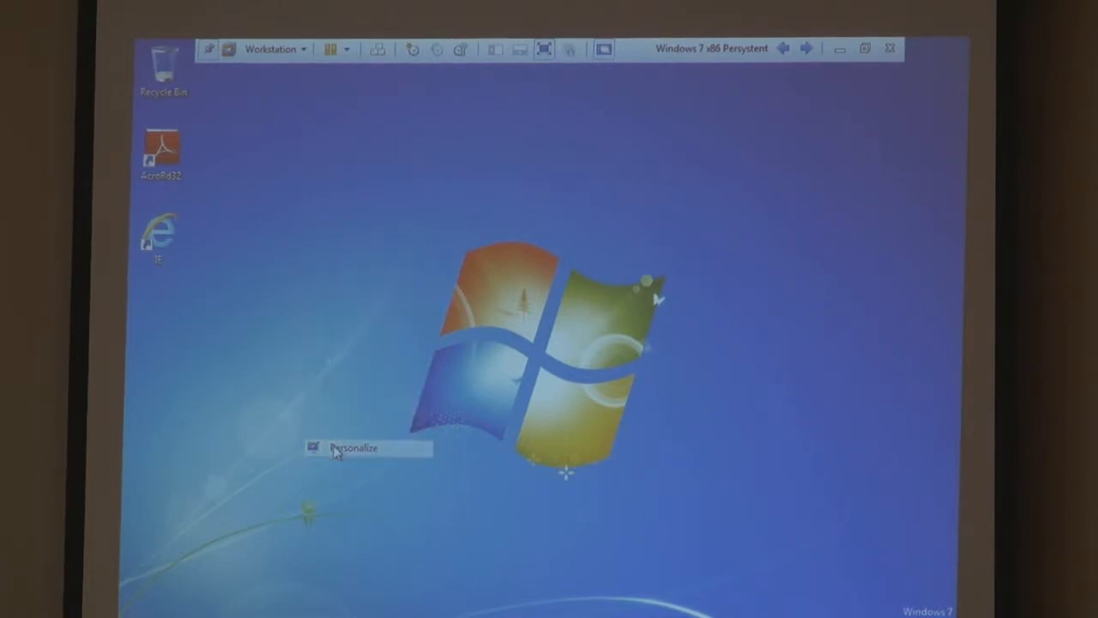
{"action": "left_click", "coordinate": [352, 447]}
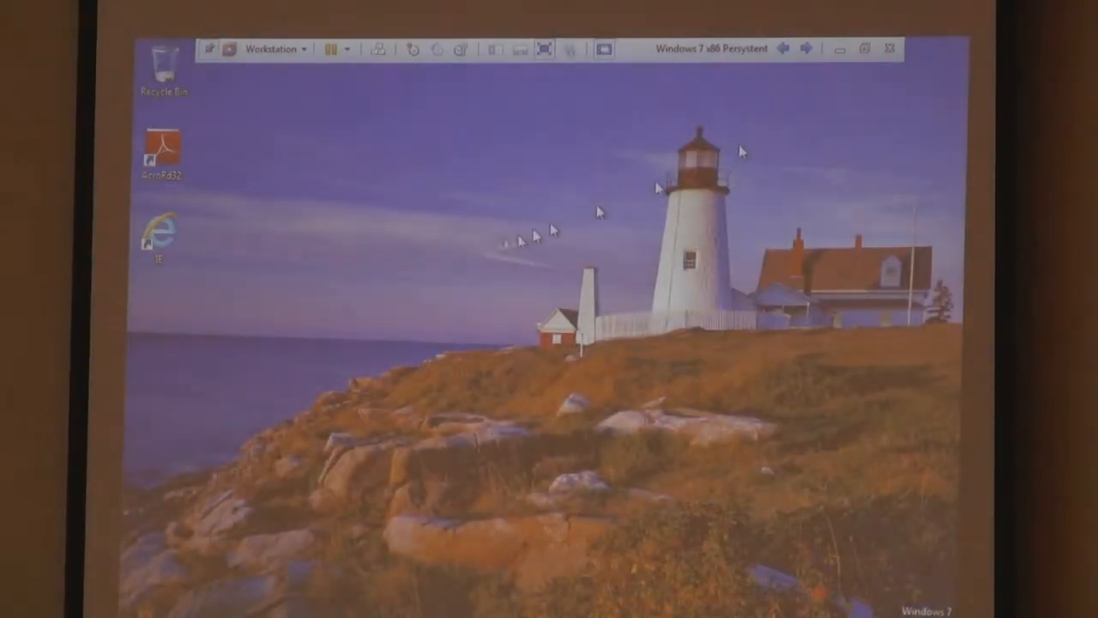
{"action": "mouse_move", "coordinate": [167, 337]}
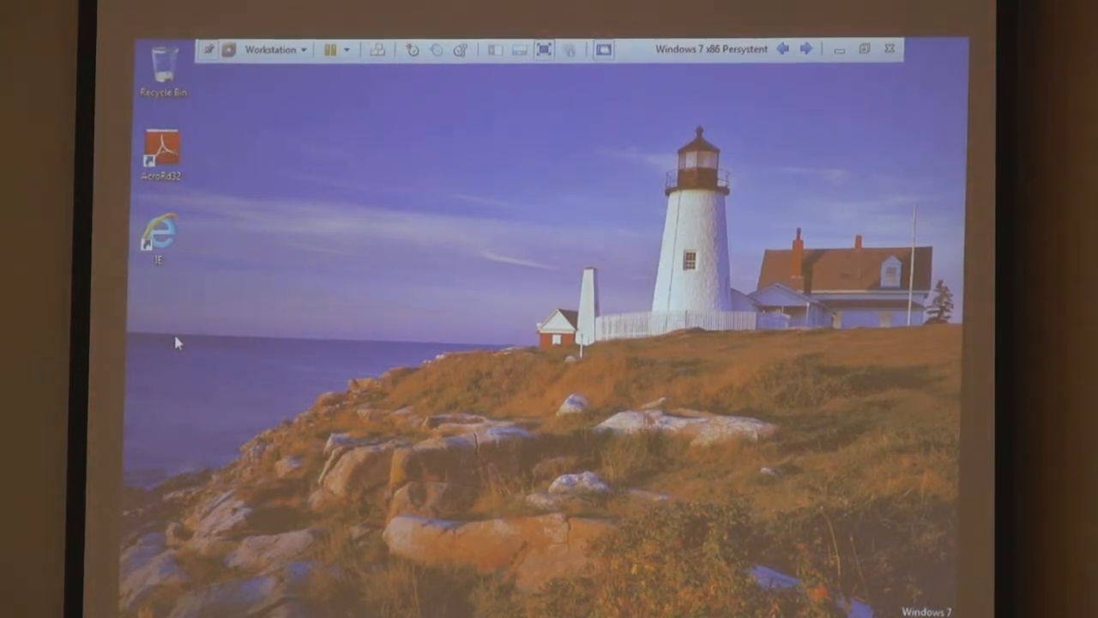
Step: Create 'Pictures' and 'Music' desktop folders and drag Music below Pictures
{"action": "right_click", "coordinate": [176, 343]}
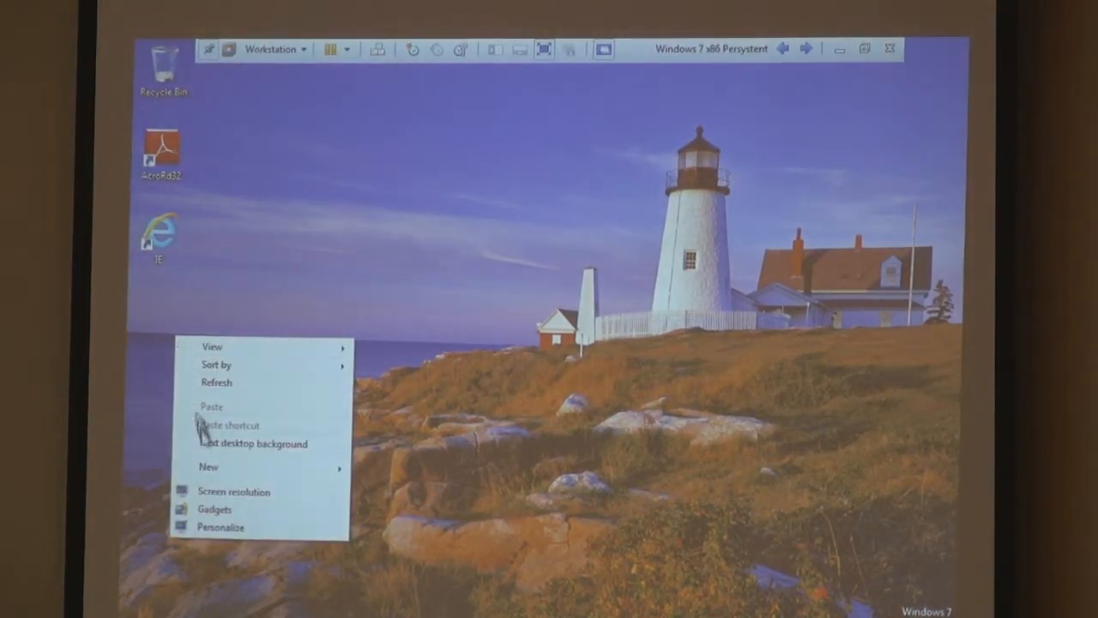
{"action": "left_click", "coordinate": [209, 466]}
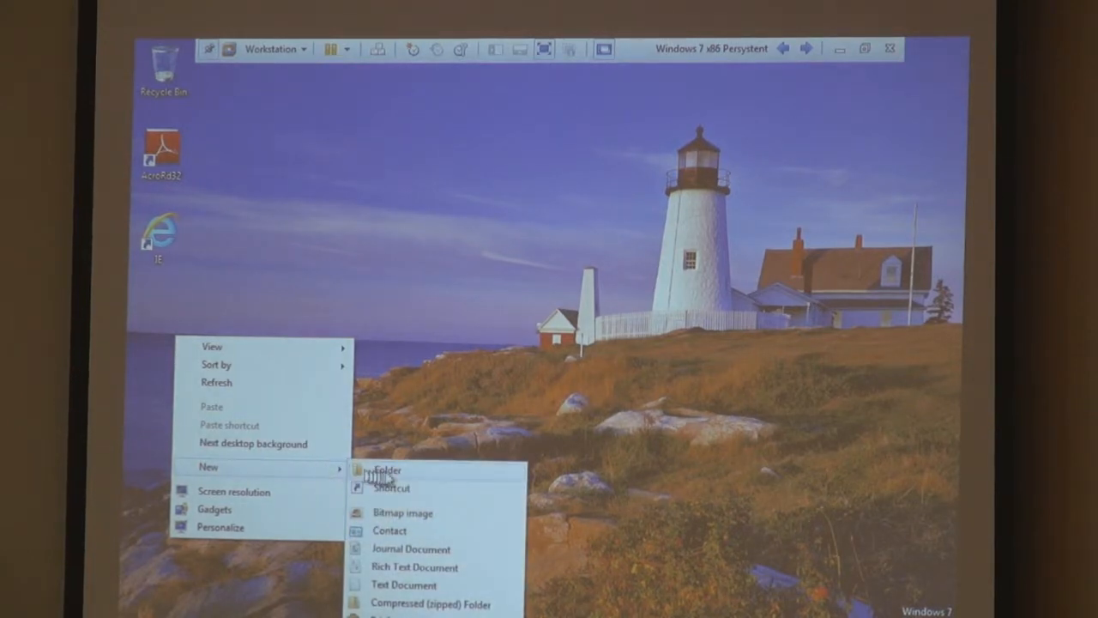
{"action": "left_click", "coordinate": [386, 470]}
{"action": "type", "text": "Pictures"}
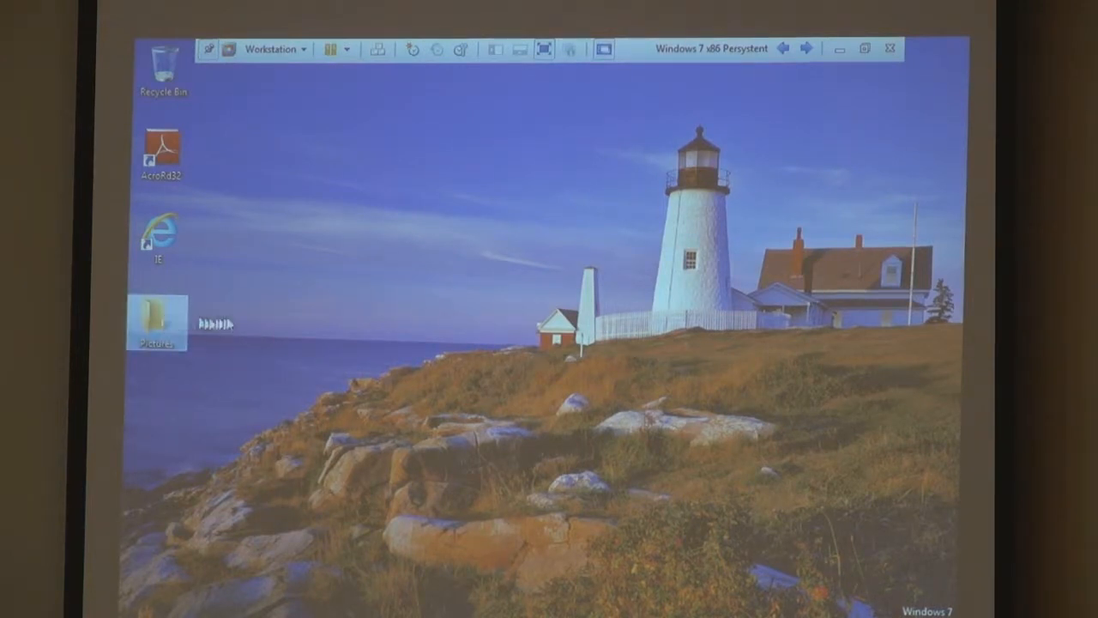
{"action": "right_click", "coordinate": [258, 326]}
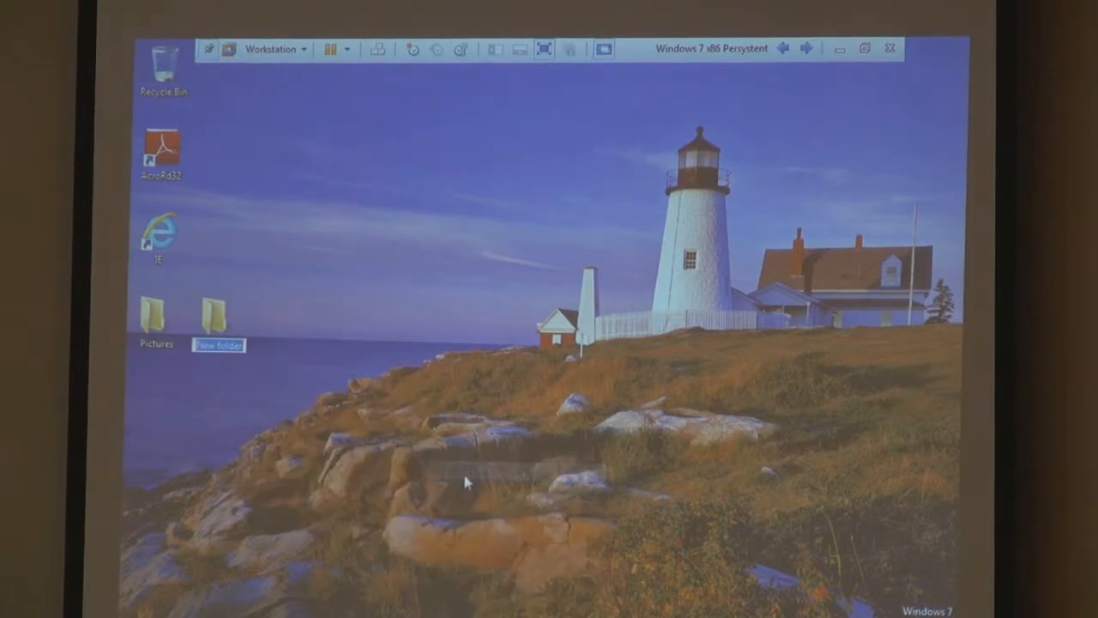
{"action": "mouse_move", "coordinate": [336, 277]}
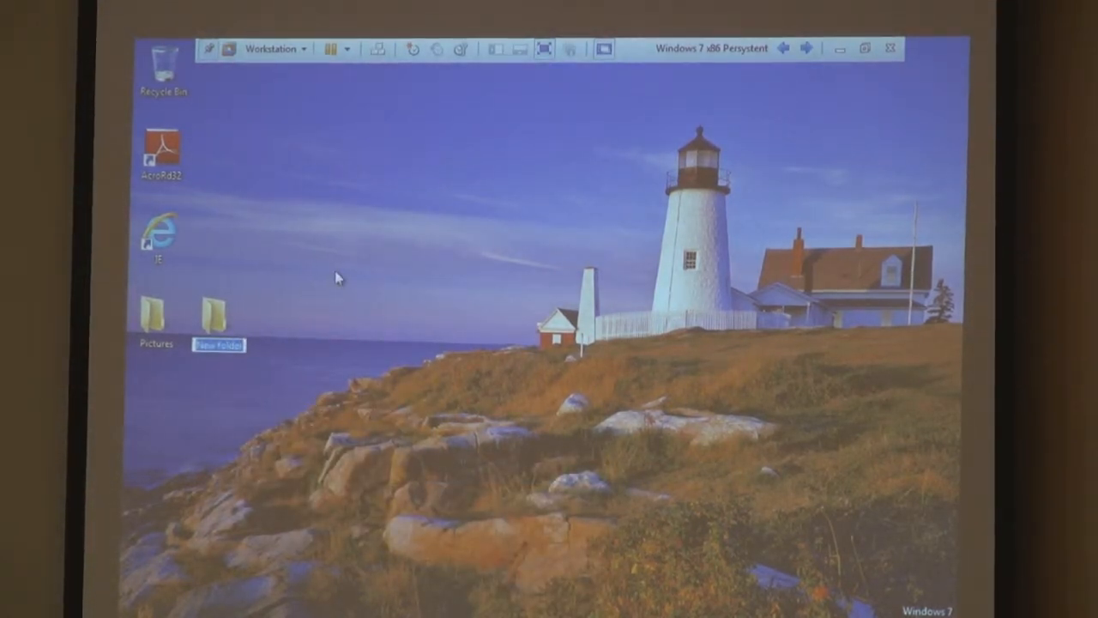
{"action": "type", "text": "Music"}
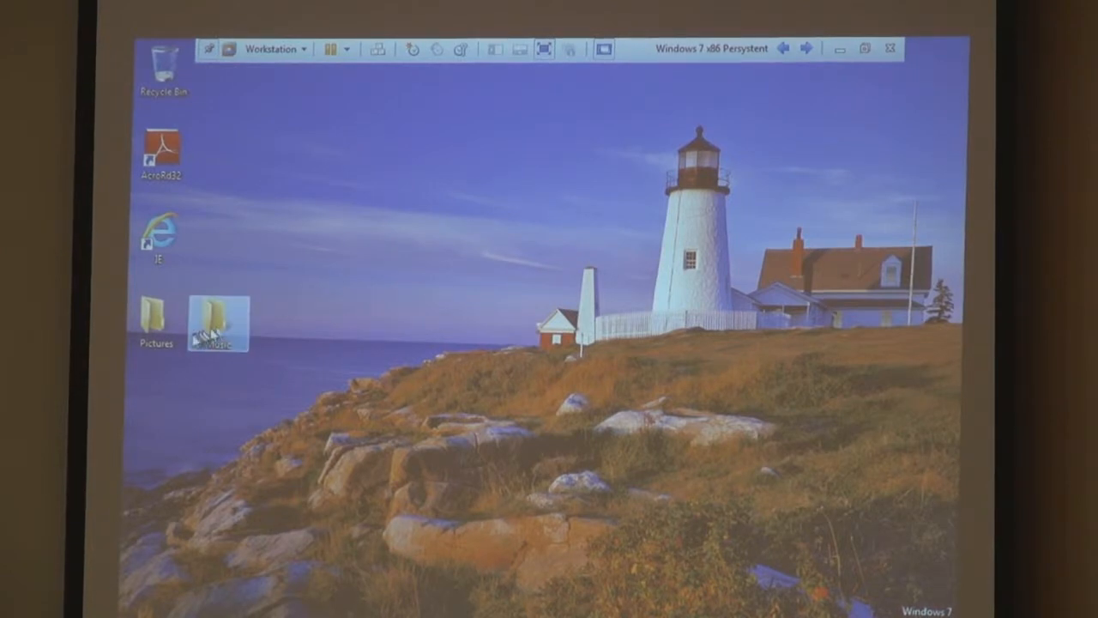
{"action": "left_click_drag", "start_coordinate": [217, 324], "coordinate": [155, 406]}
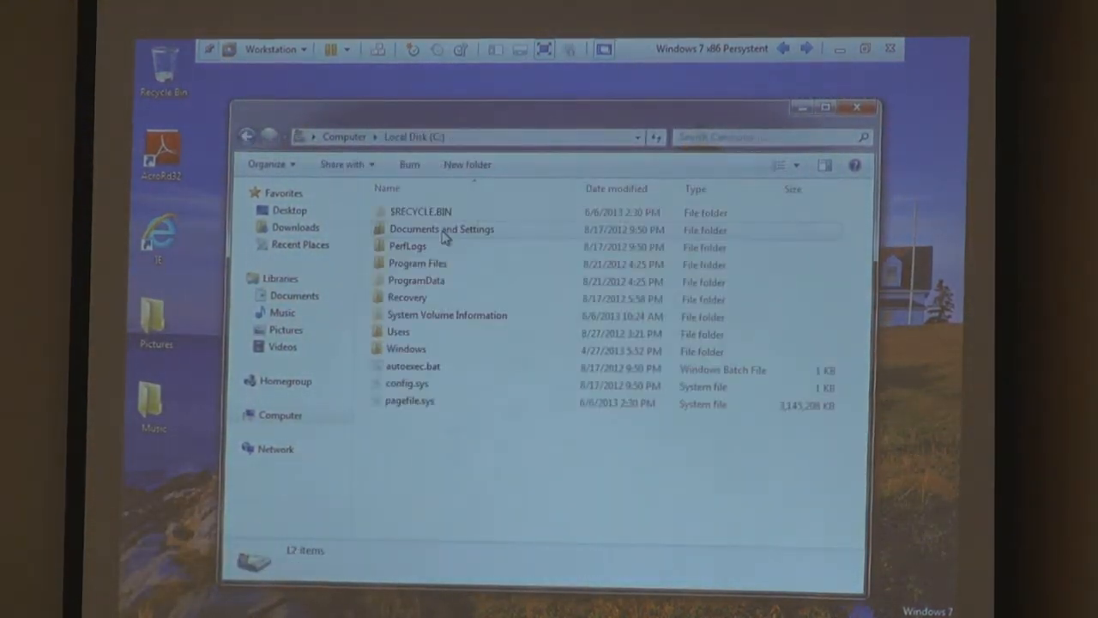
Step: Delete the Reader 10.0 folder contents, skipping admin-protected files and the Resource folder
{"action": "double_click", "coordinate": [418, 264]}
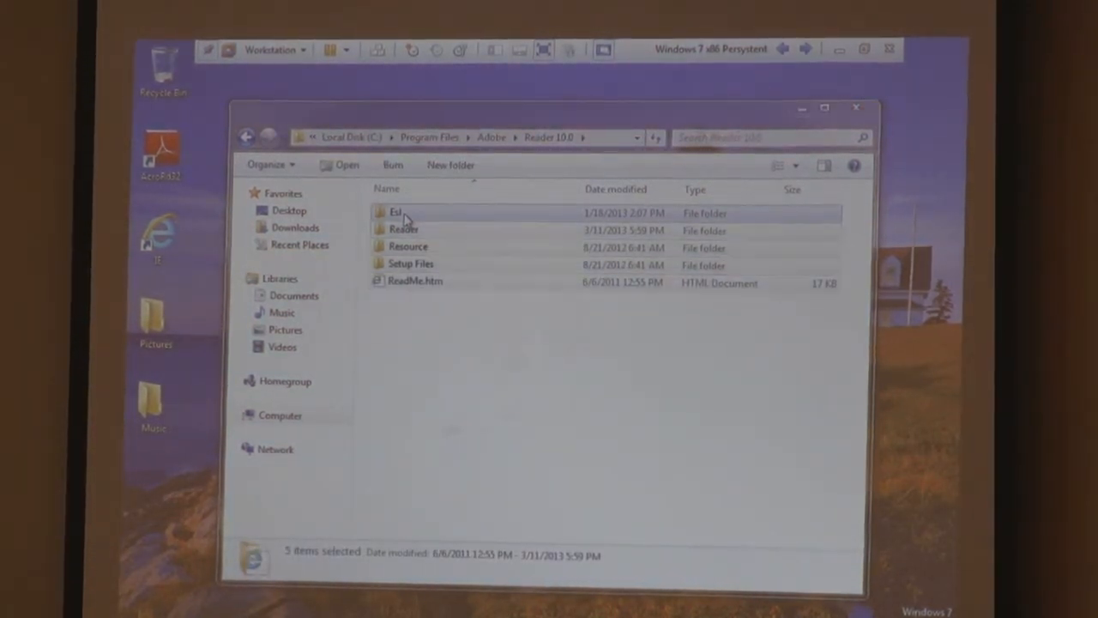
{"action": "key", "text": "Delete"}
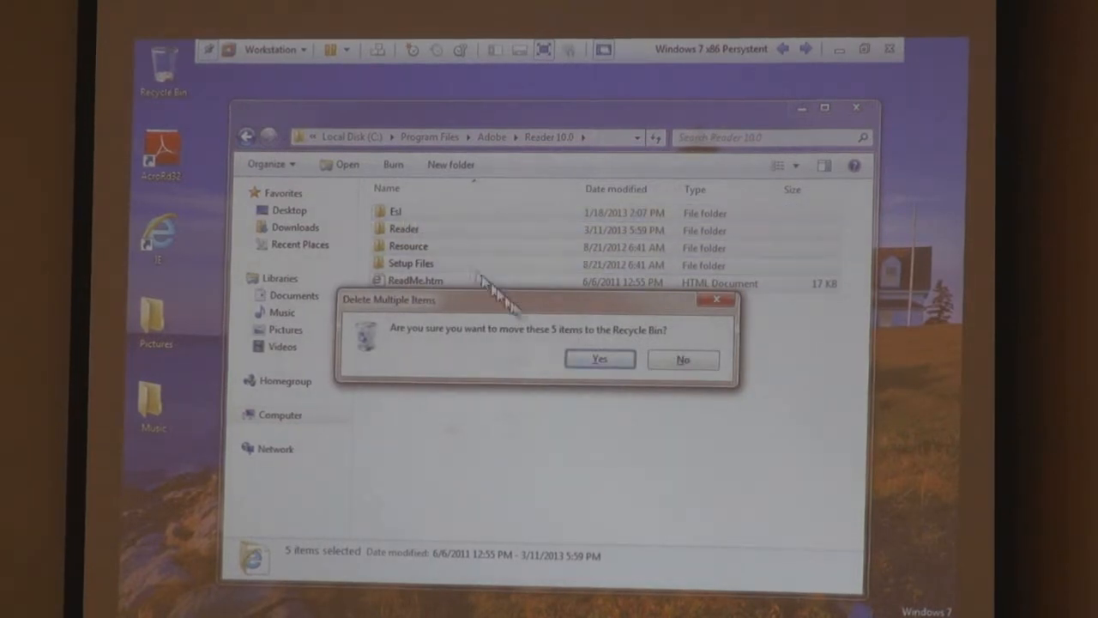
{"action": "left_click", "coordinate": [599, 359]}
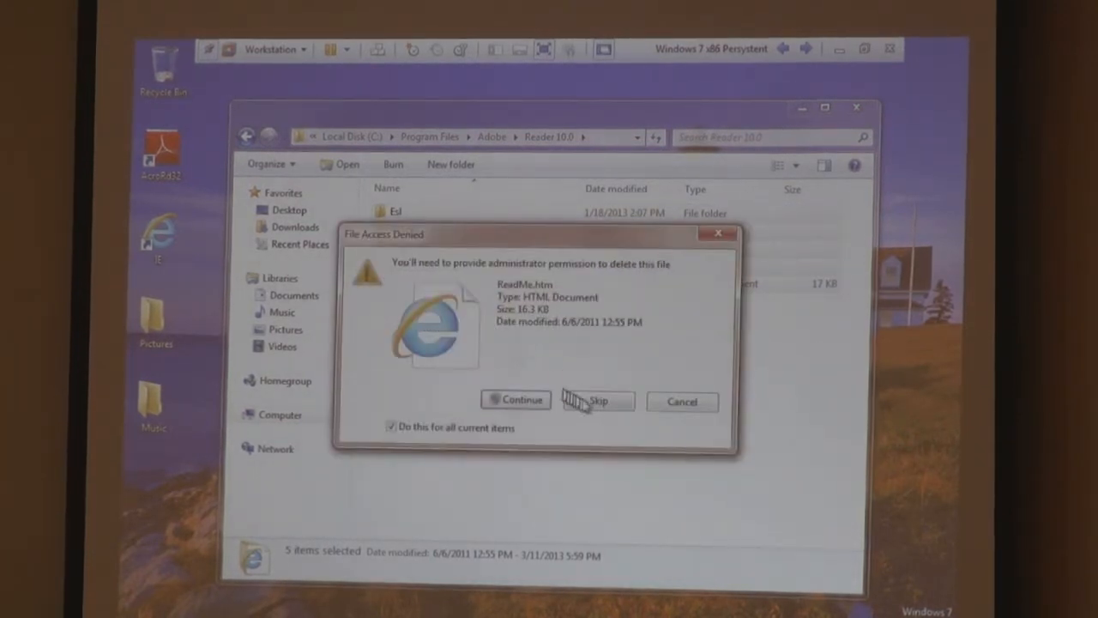
{"action": "left_click", "coordinate": [598, 401]}
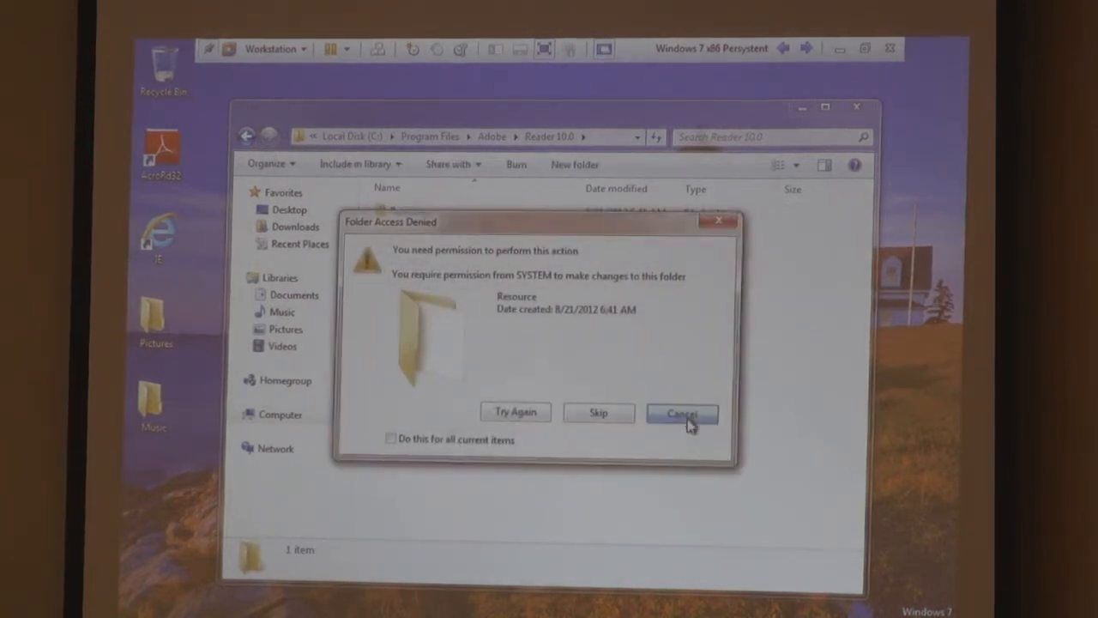
{"action": "left_click", "coordinate": [683, 412]}
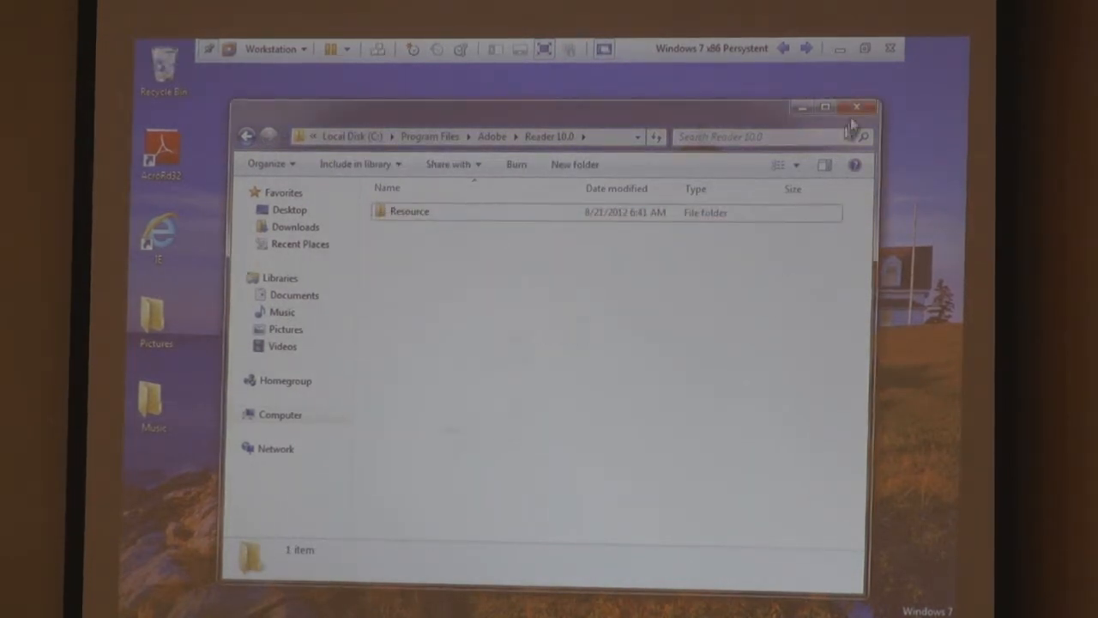
Step: Close Explorer, confirm permanently deleting four items, and remove the broken AcroRd32 shortcut
{"action": "left_click", "coordinate": [856, 106]}
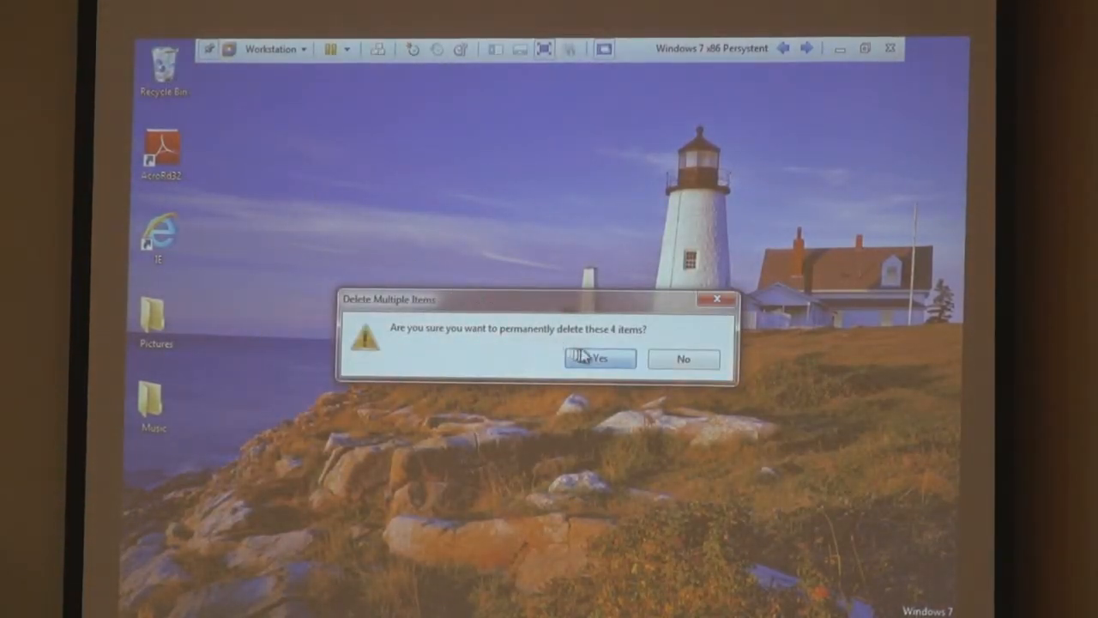
{"action": "left_click", "coordinate": [599, 358]}
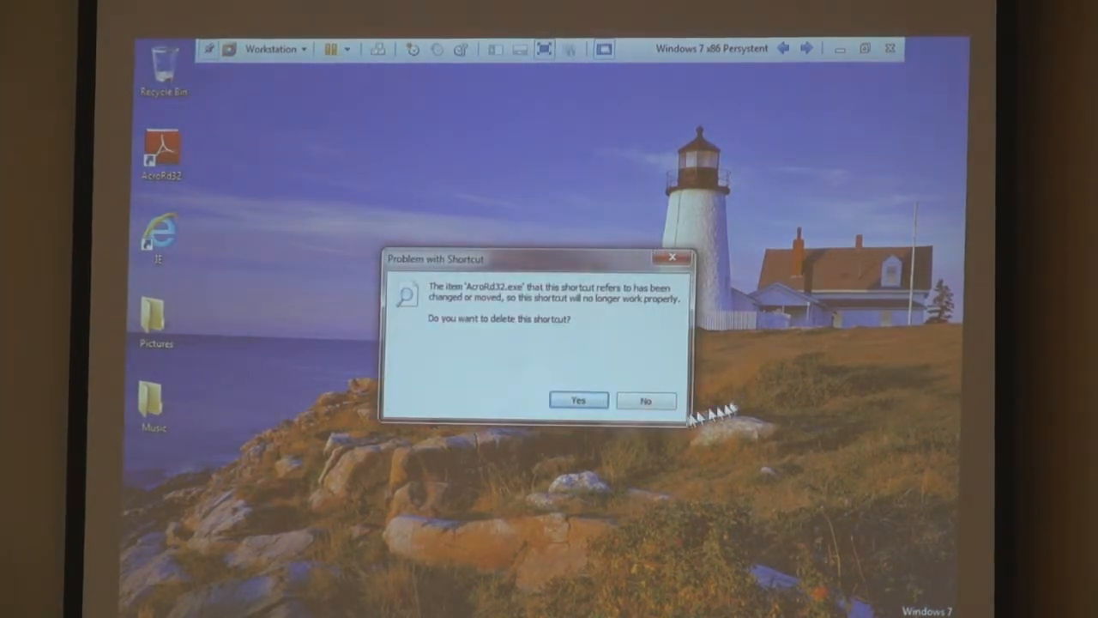
{"action": "left_click", "coordinate": [578, 400]}
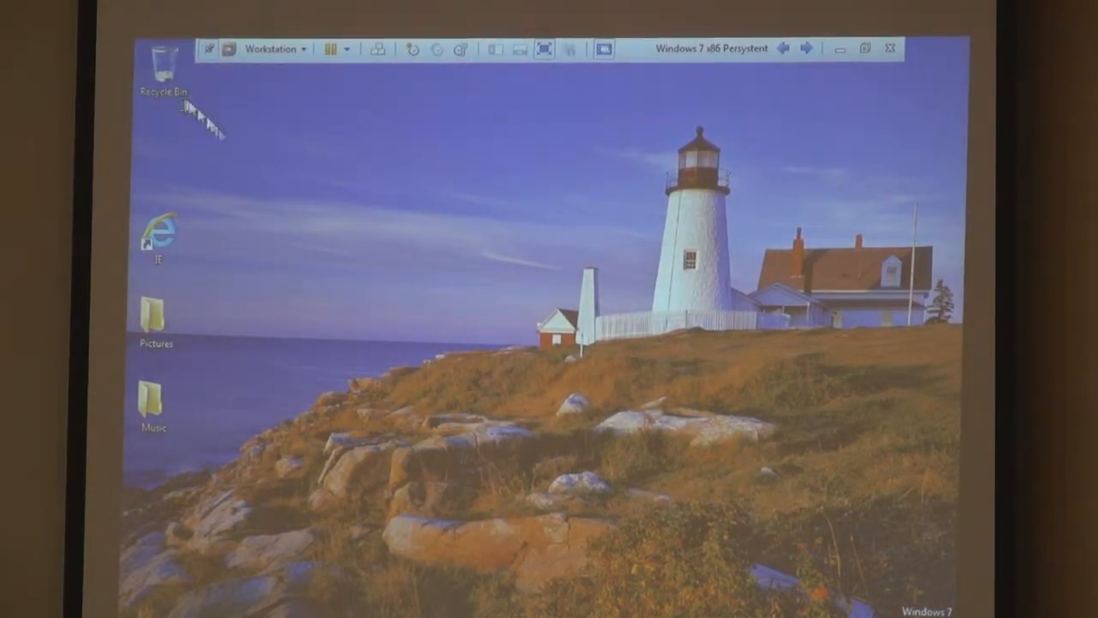
{"action": "mouse_move", "coordinate": [214, 261]}
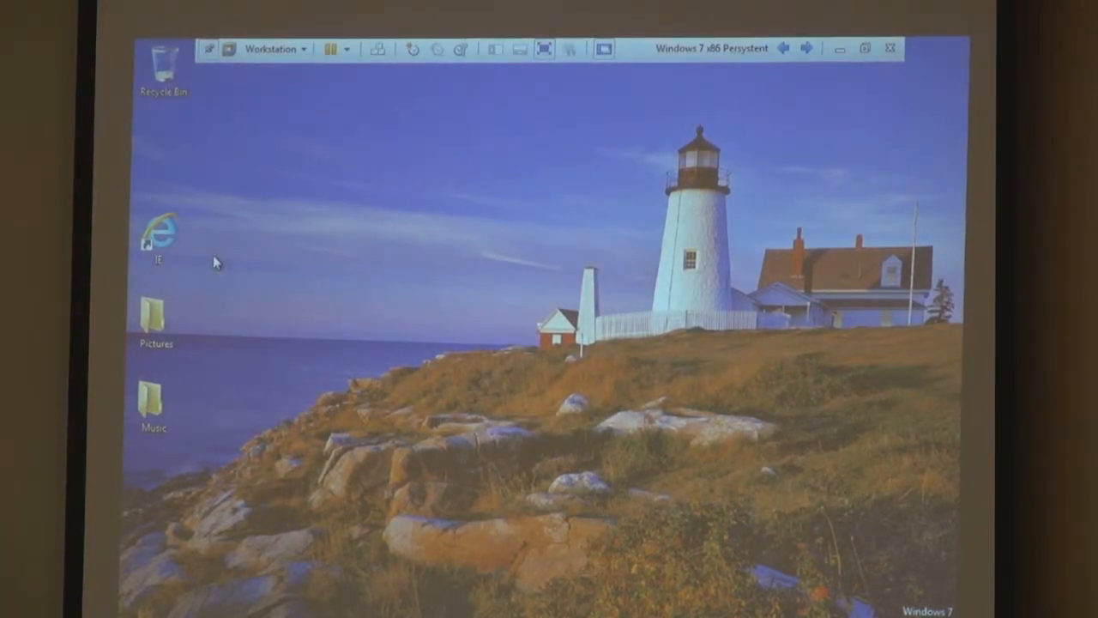
Step: Launch Internet Explorer and run the downloaded freescan program despite the unverified publisher
{"action": "left_click", "coordinate": [158, 239]}
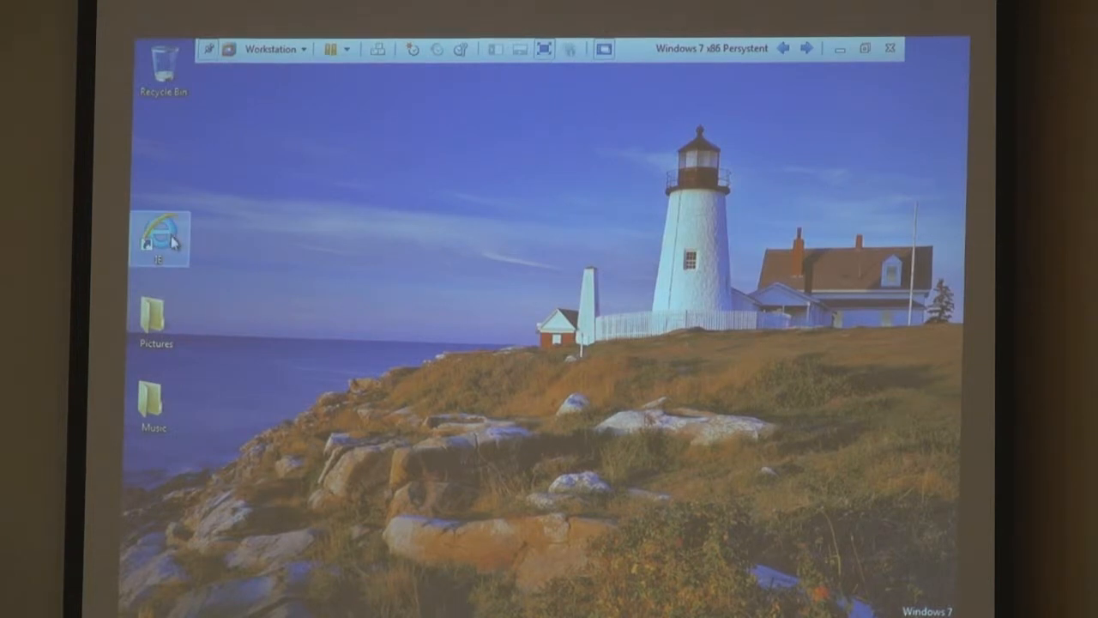
{"action": "mouse_move", "coordinate": [163, 239]}
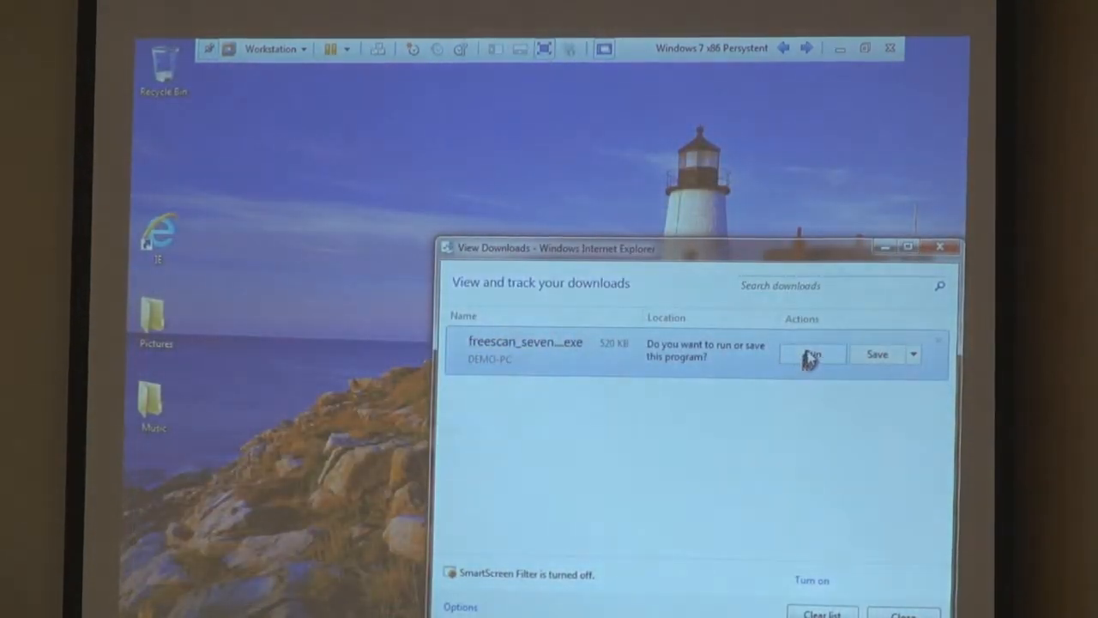
{"action": "left_click", "coordinate": [811, 354]}
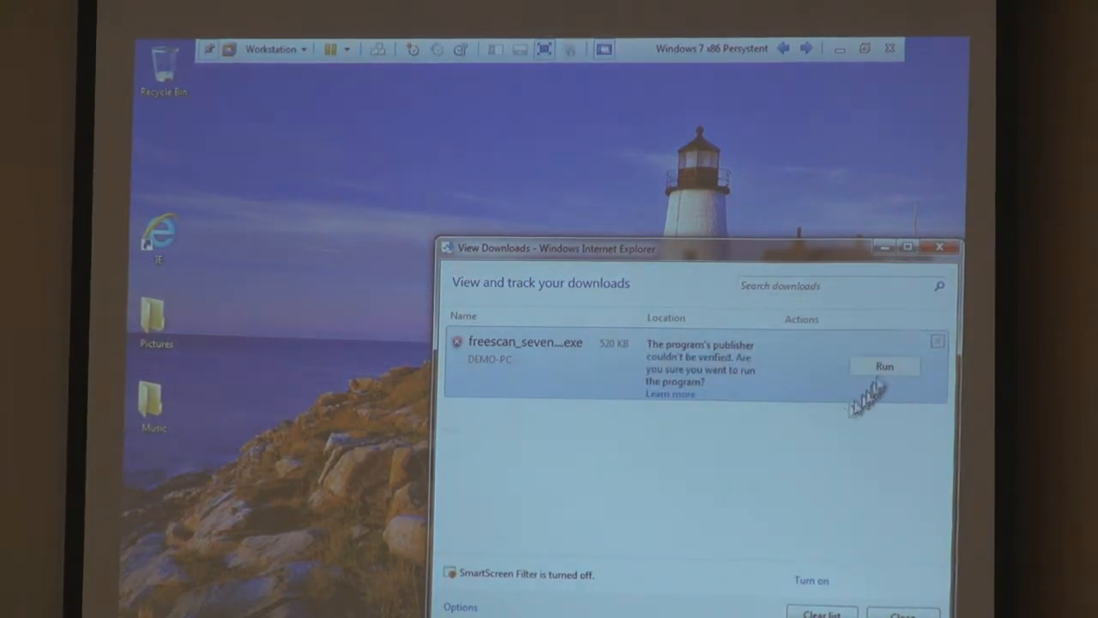
{"action": "left_click", "coordinate": [884, 366]}
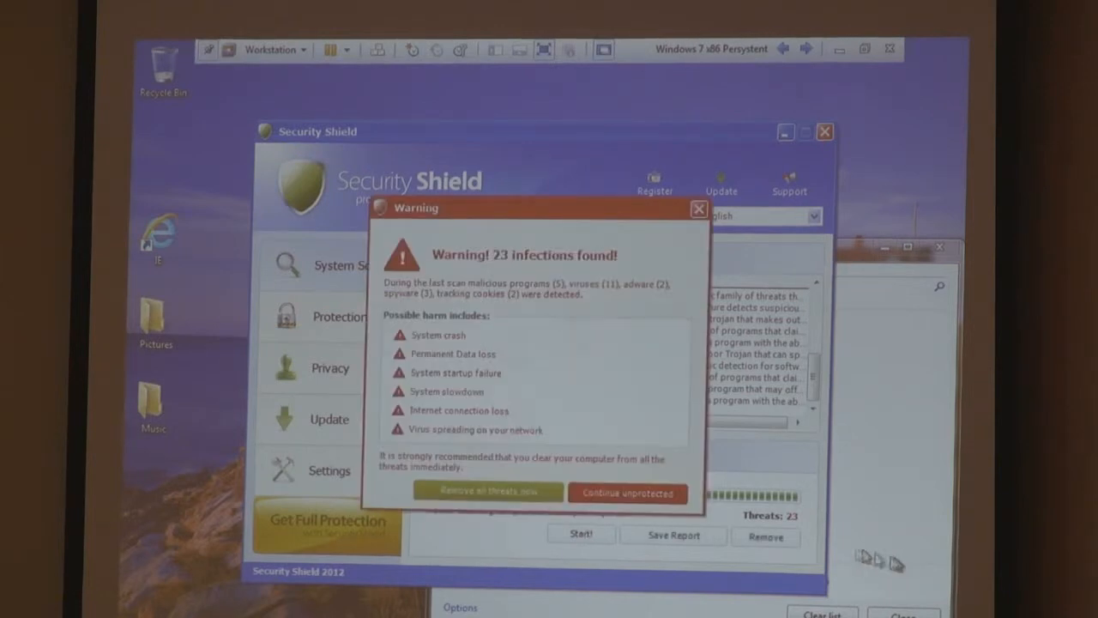
Step: Dismiss the 23-infections warning, view the fake warning page's source, then close the browser
{"action": "left_click", "coordinate": [486, 491]}
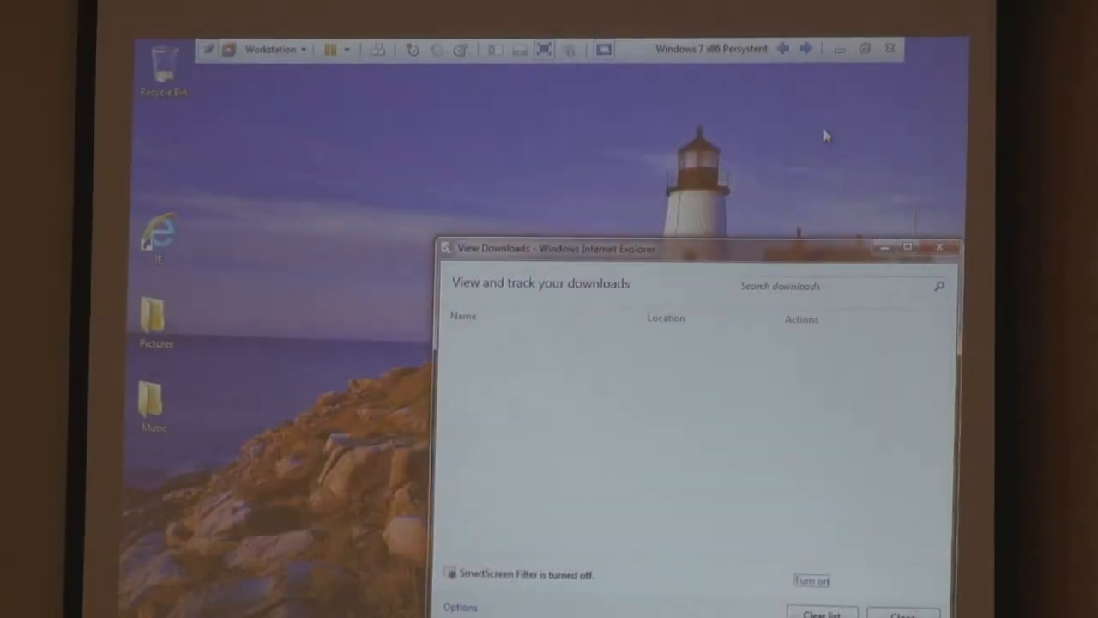
{"action": "left_click", "coordinate": [941, 247]}
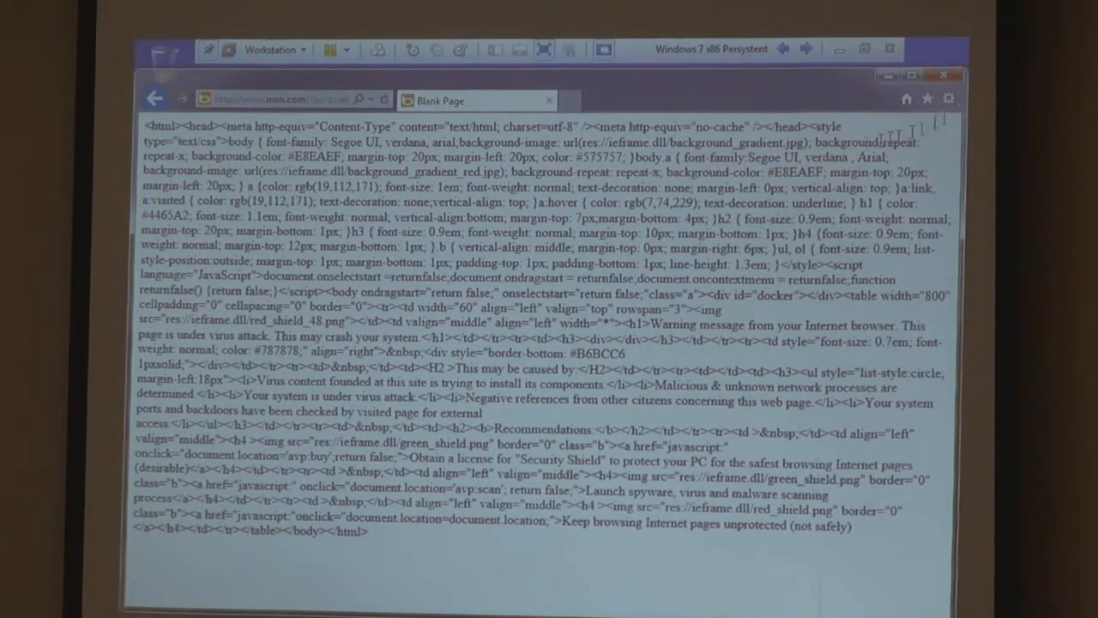
{"action": "left_click", "coordinate": [944, 75]}
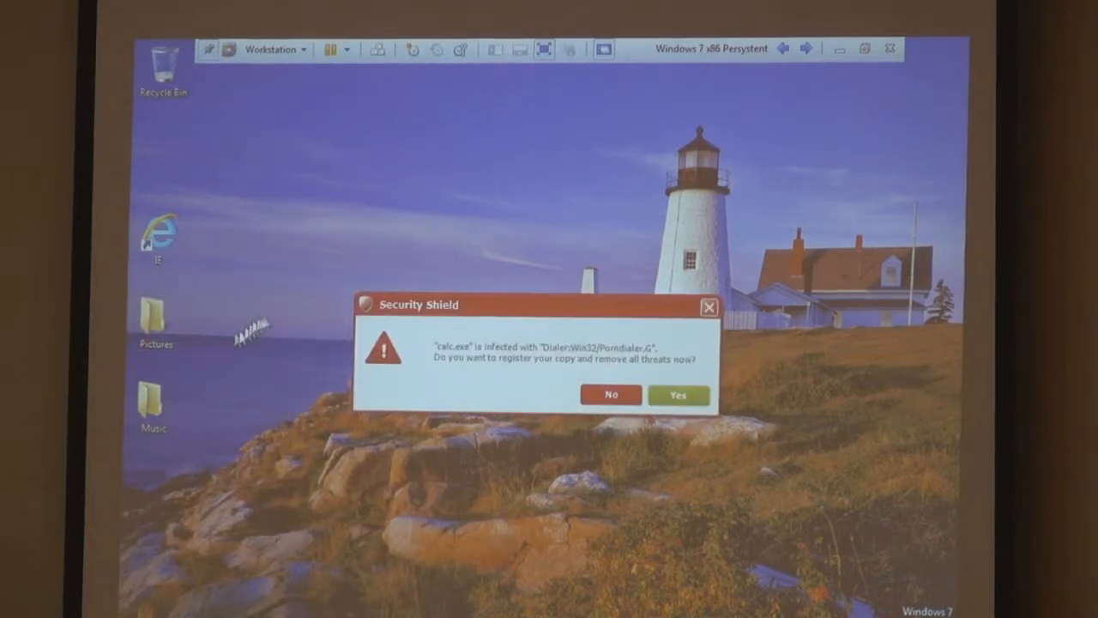
Step: Decline registration on the Security Shield calc.exe infection alert
{"action": "left_click", "coordinate": [611, 395]}
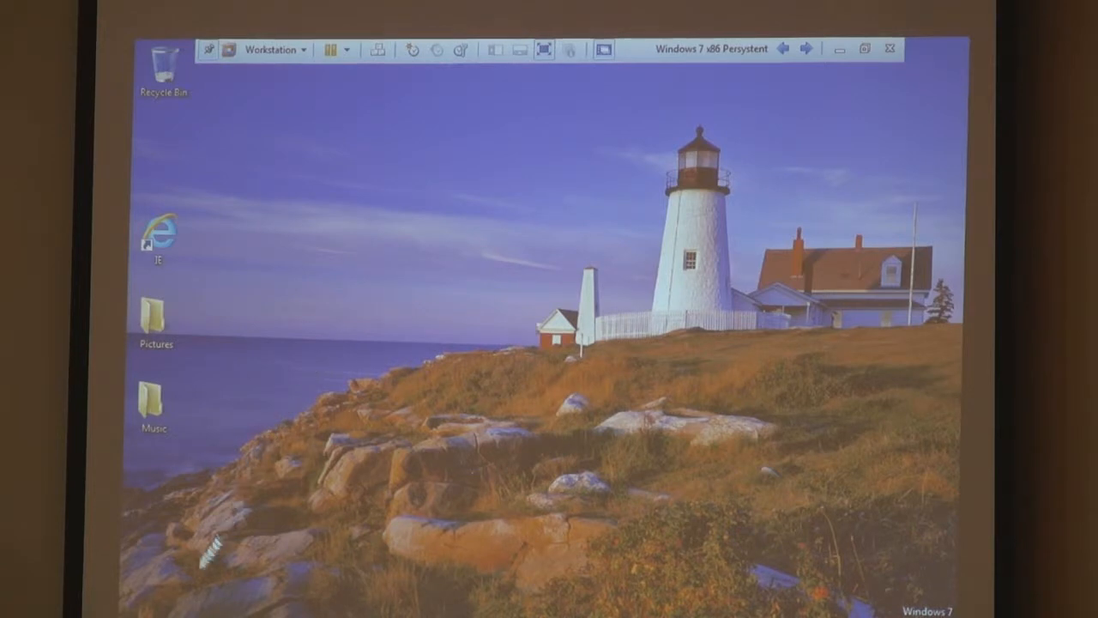
Step: Expand the Start menu's Shut down options list
{"action": "left_click", "coordinate": [153, 605]}
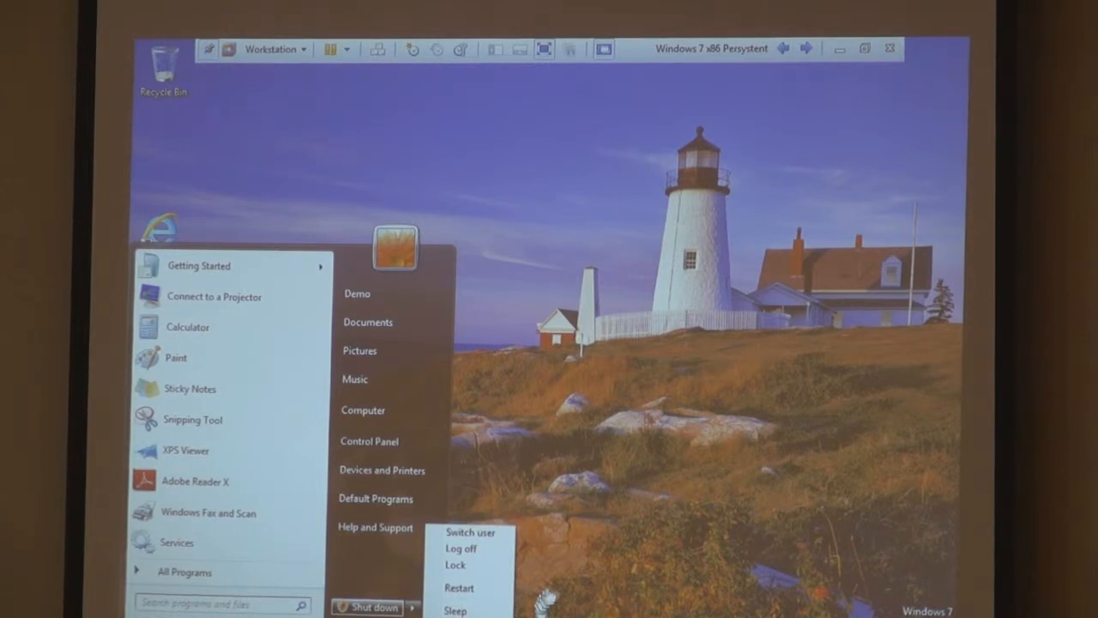
Step: Restart the virtual machine and launch Adobe Reader X after the reboot
{"action": "left_click", "coordinate": [415, 607]}
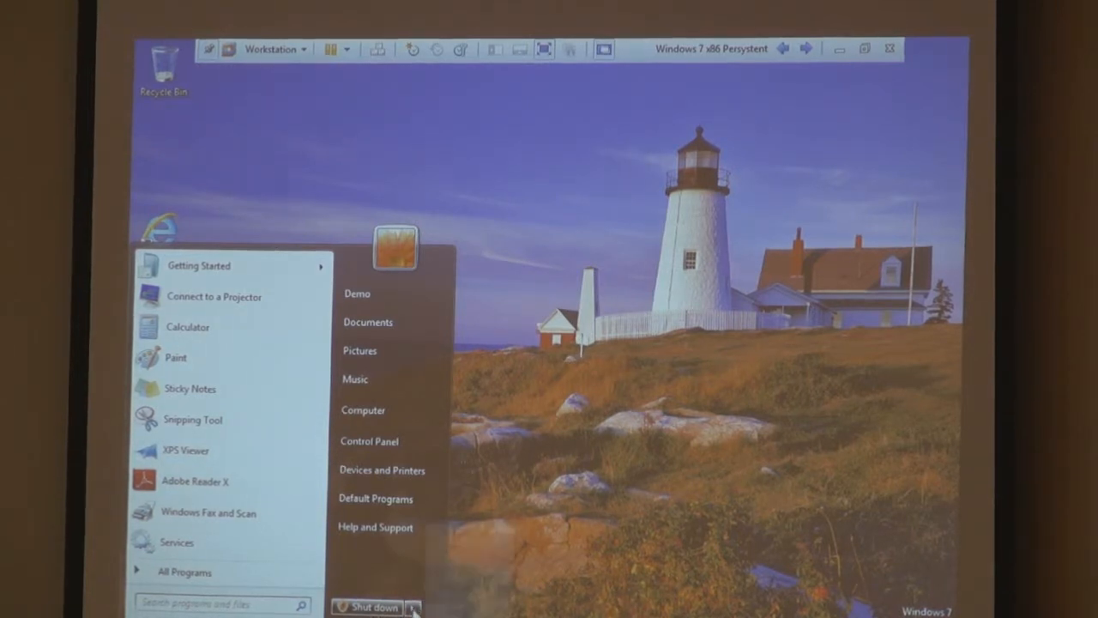
{"action": "left_click", "coordinate": [414, 608]}
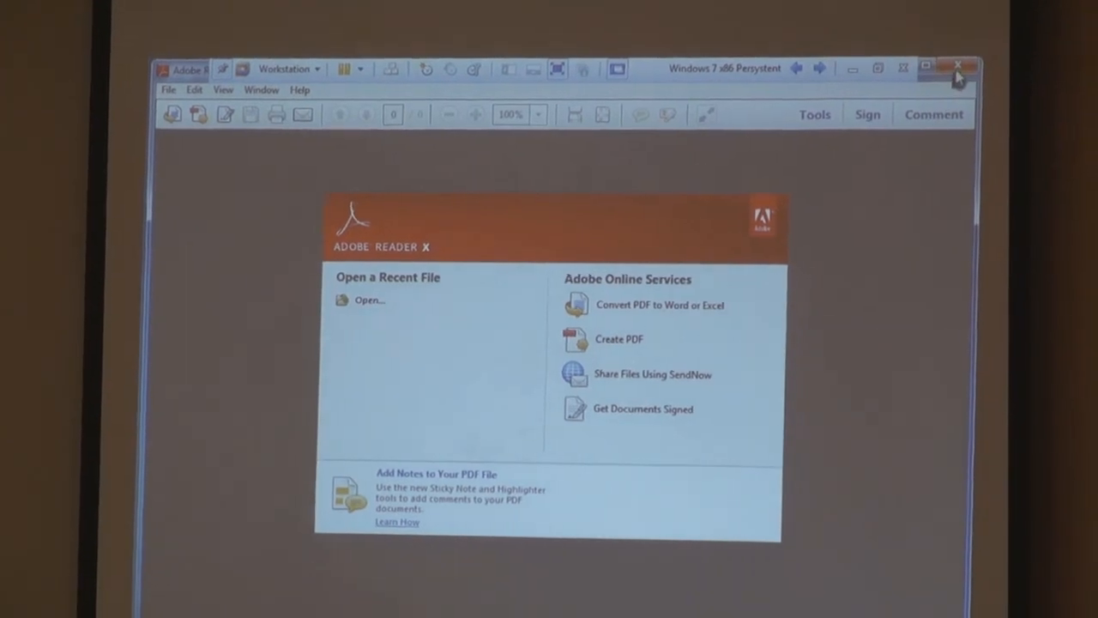
Step: Close Adobe Reader X, then launch Calculator and close it
{"action": "left_click", "coordinate": [958, 66]}
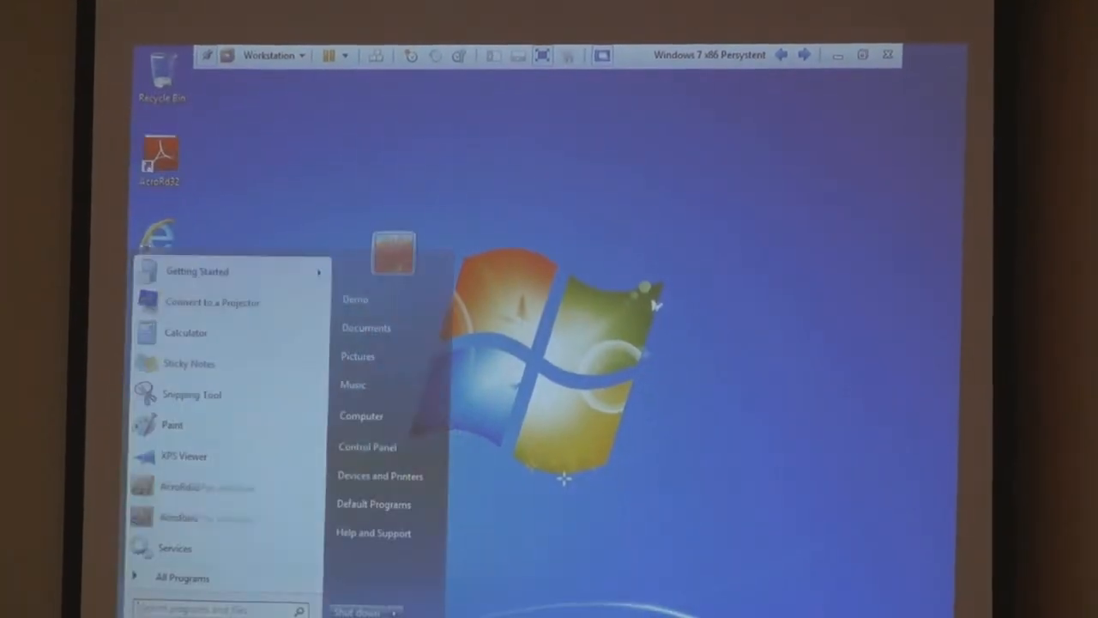
{"action": "left_click", "coordinate": [185, 332]}
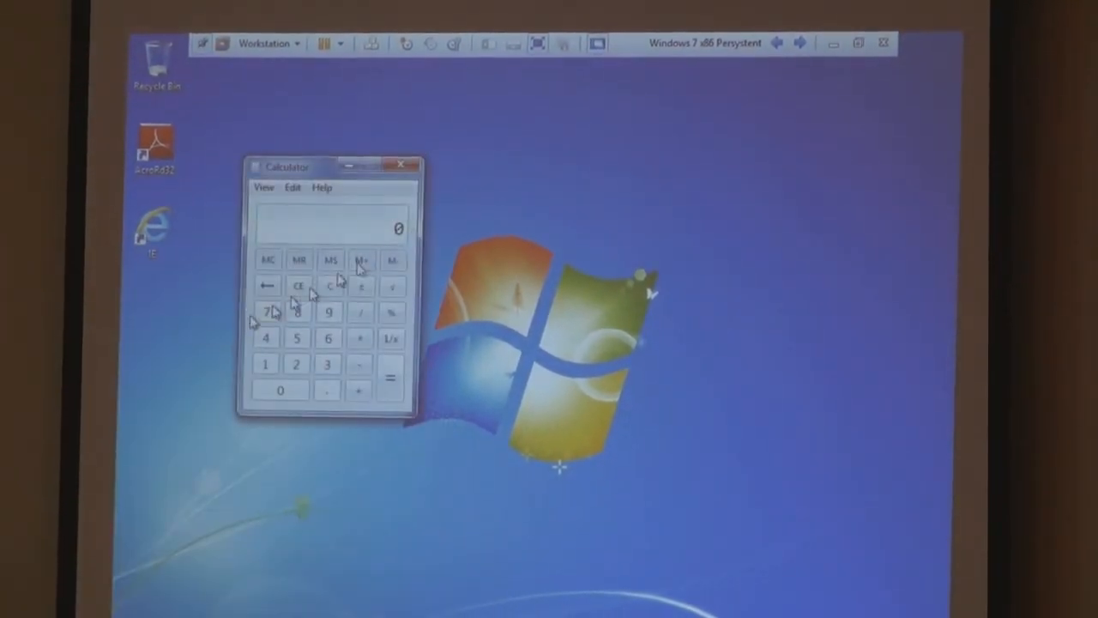
{"action": "left_click", "coordinate": [401, 164]}
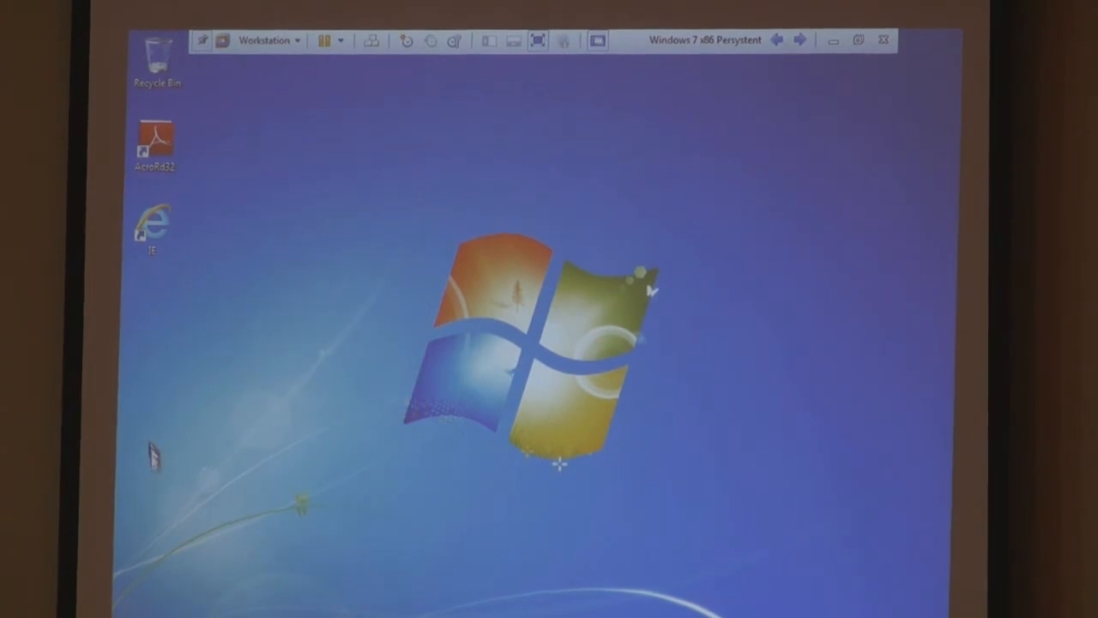